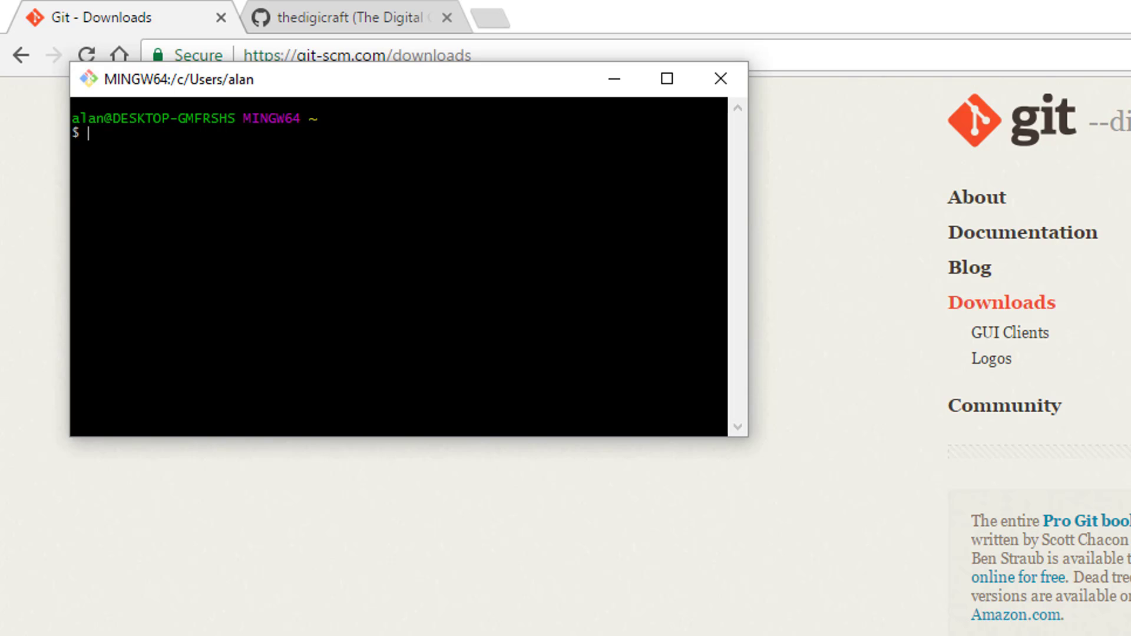
Change to /c/xampp/htdocs/tdc and run bare git to print its command help summary.
{"action": "type", "text": "cd /c"}
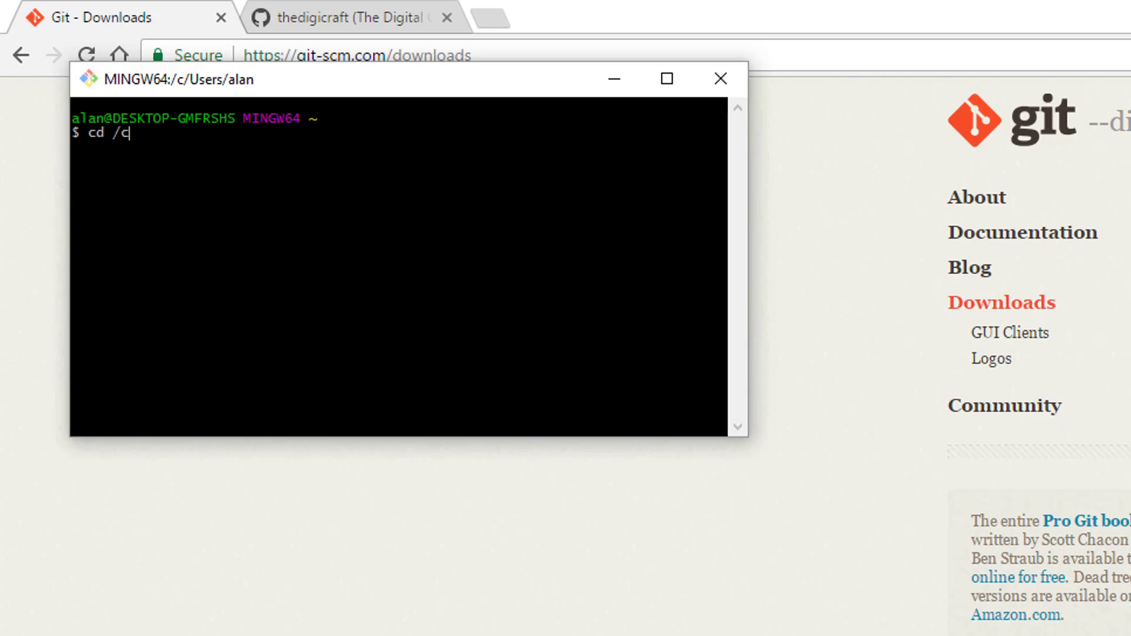
{"action": "type", "text": "/xam"}
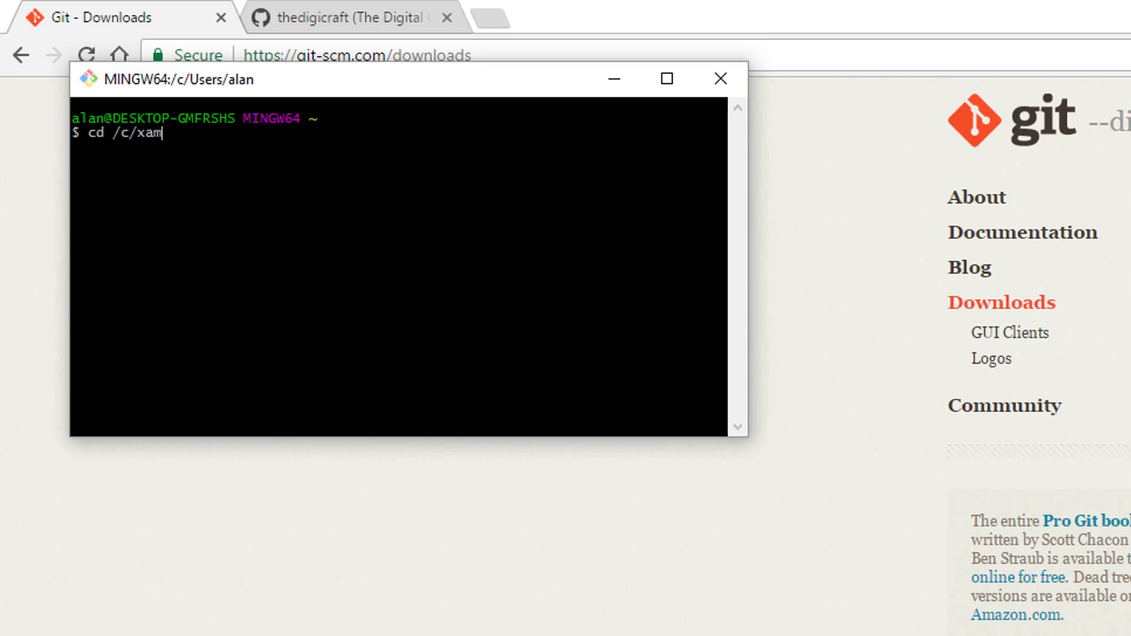
{"action": "type", "text": "pp/h"}
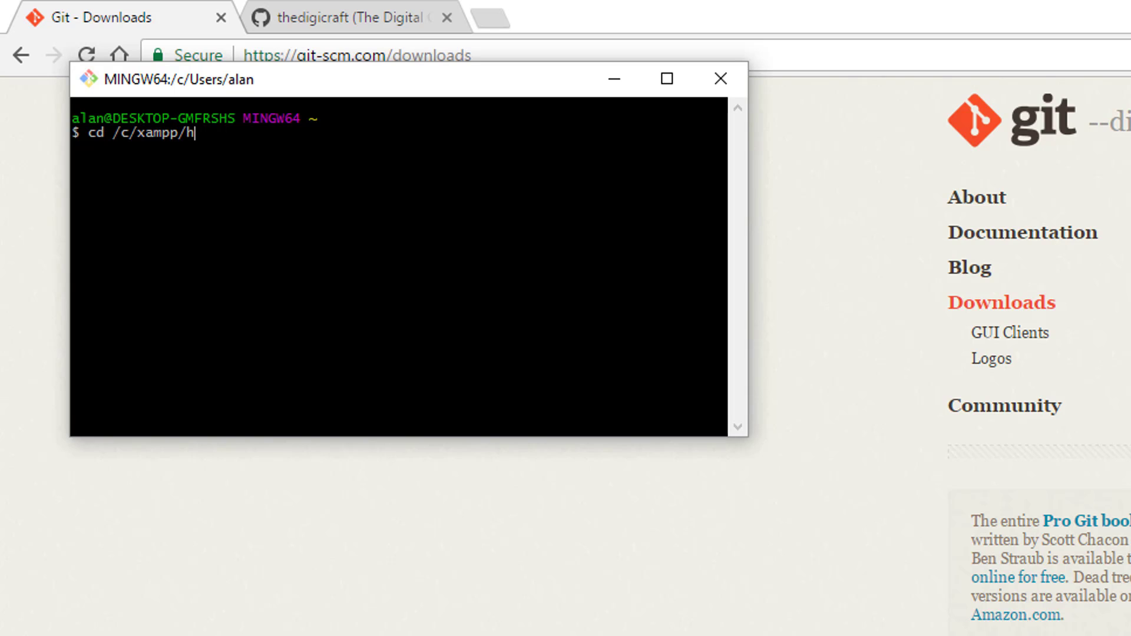
{"action": "type", "text": "tdocs/tdc"}
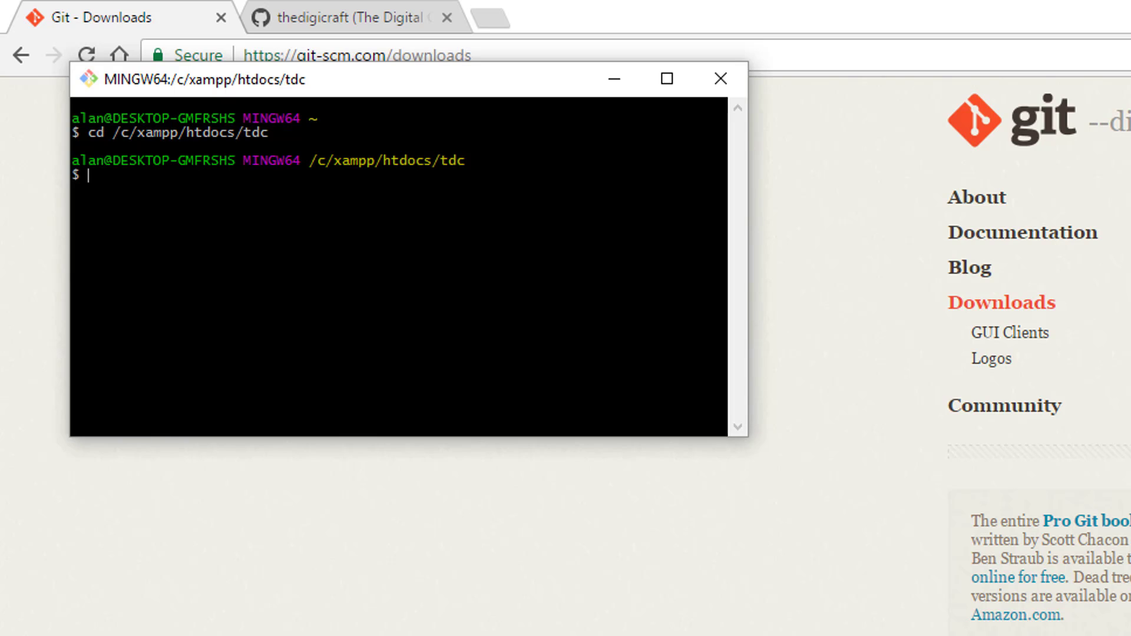
{"action": "type", "text": "git"}
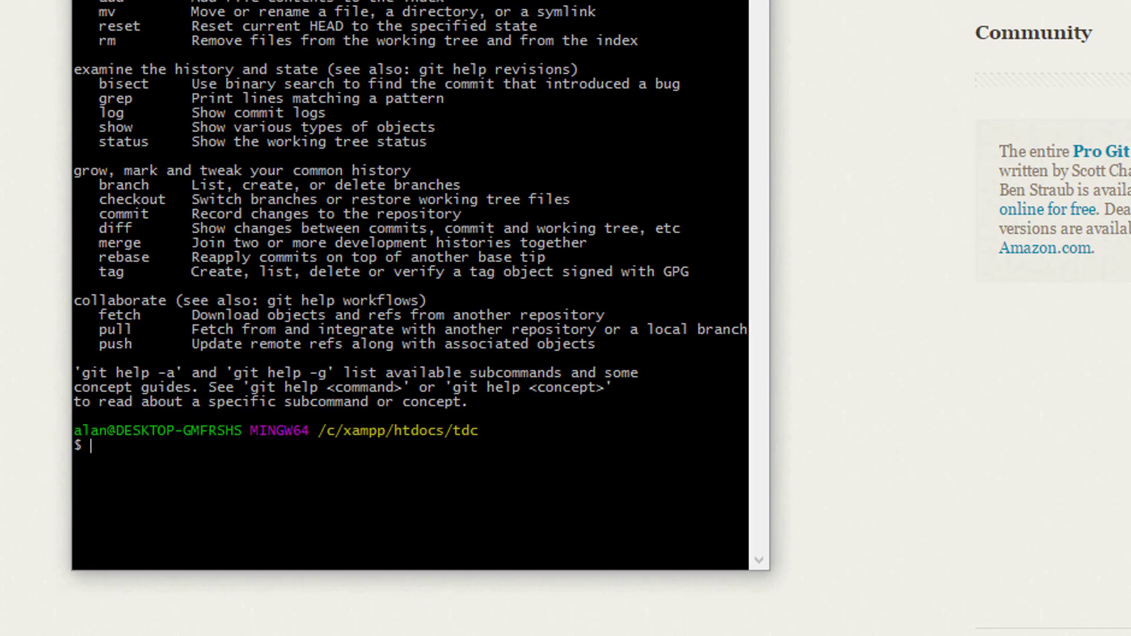
Create a new gitexample directory inside tdc with mkdir.
{"action": "type", "text": "mk"}
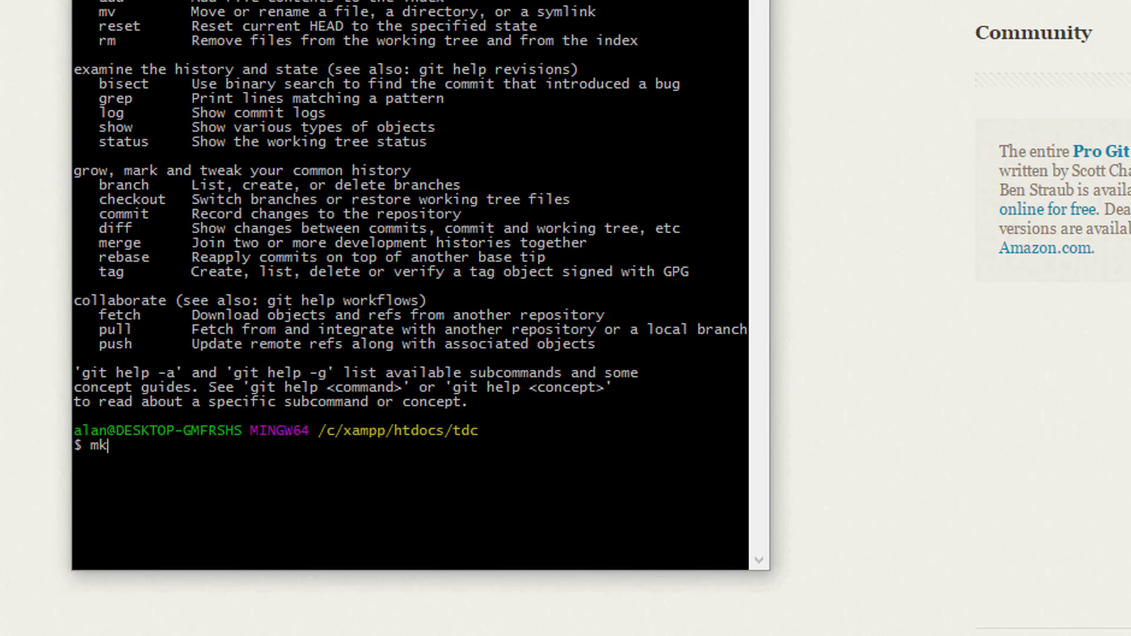
{"action": "type", "text": "dir g"}
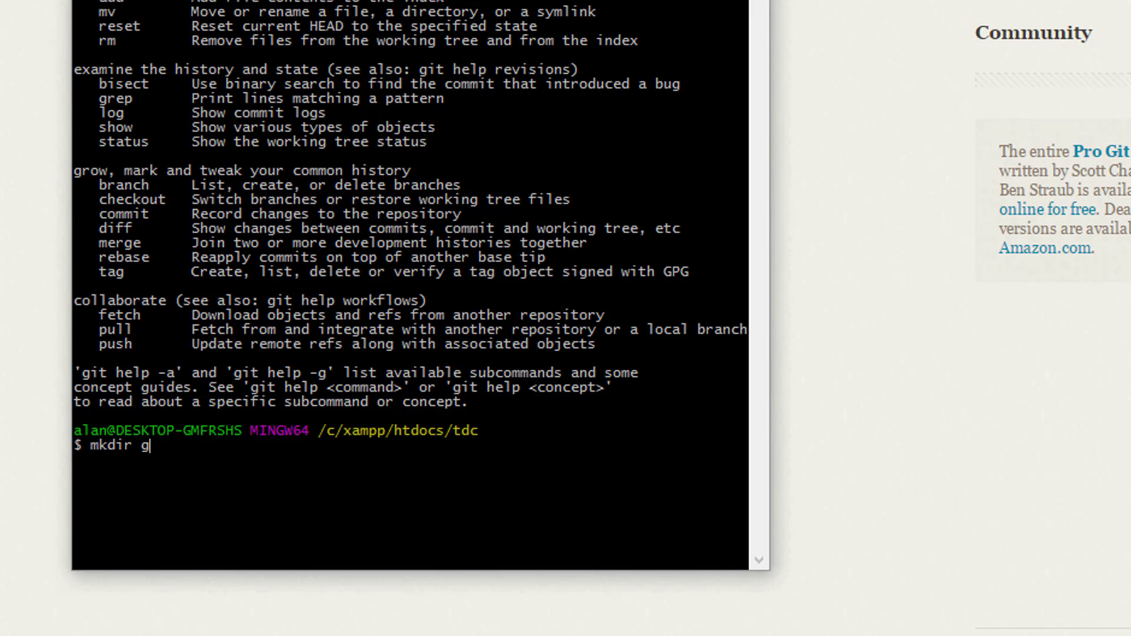
{"action": "type", "text": "itexample"}
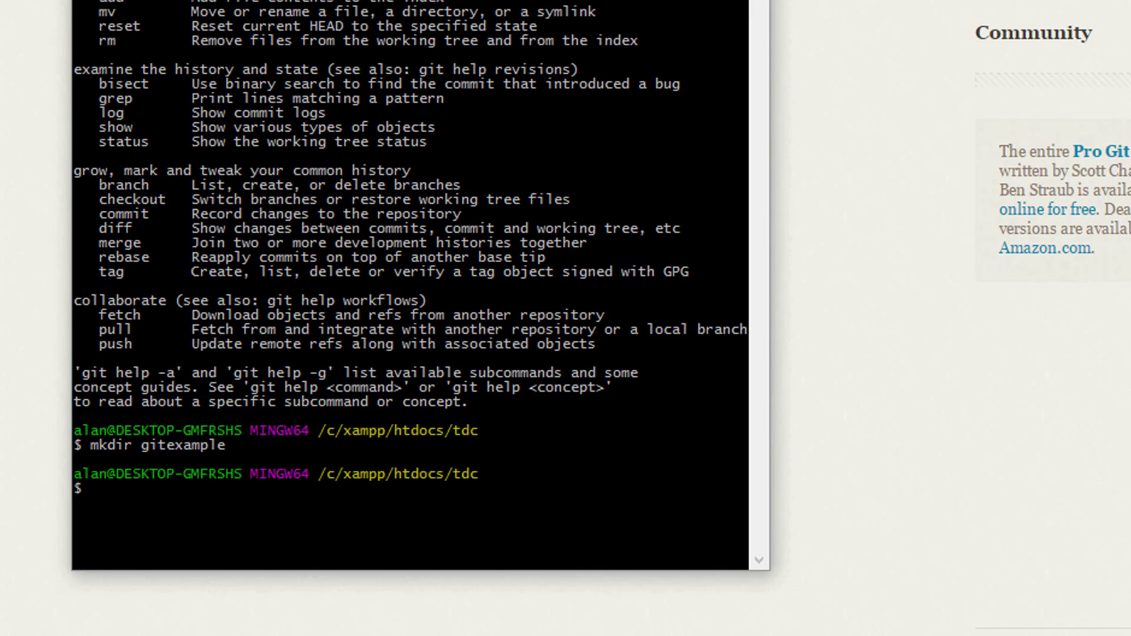
Move into gitexample and list it with ll, showing it empty (total 0).
{"action": "type", "text": "cd git example"}
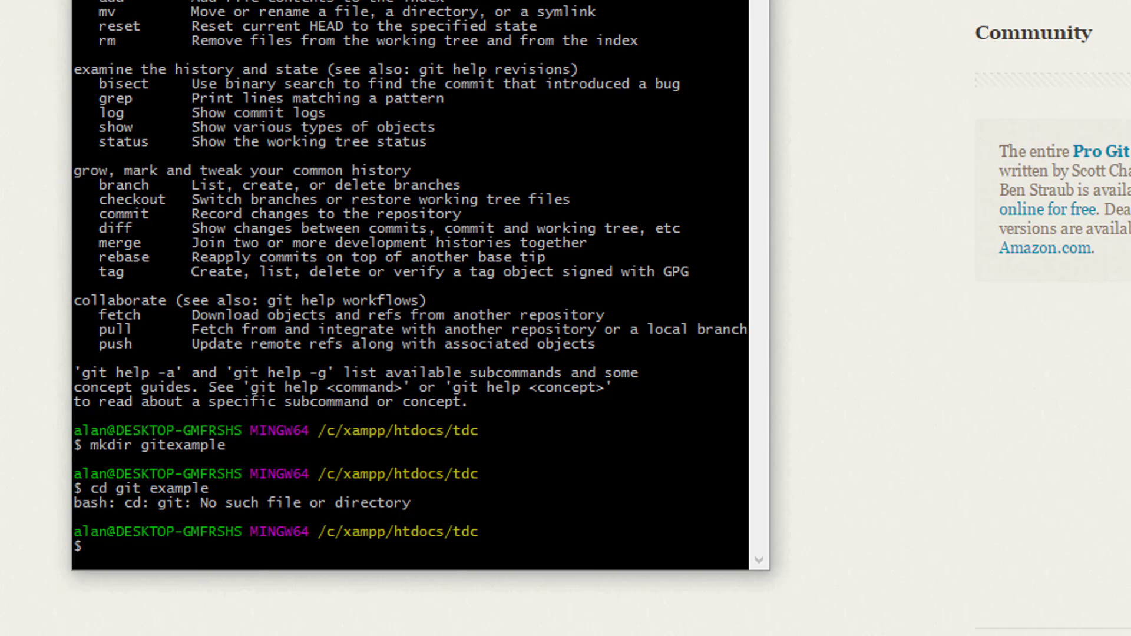
{"action": "type", "text": "cd"}
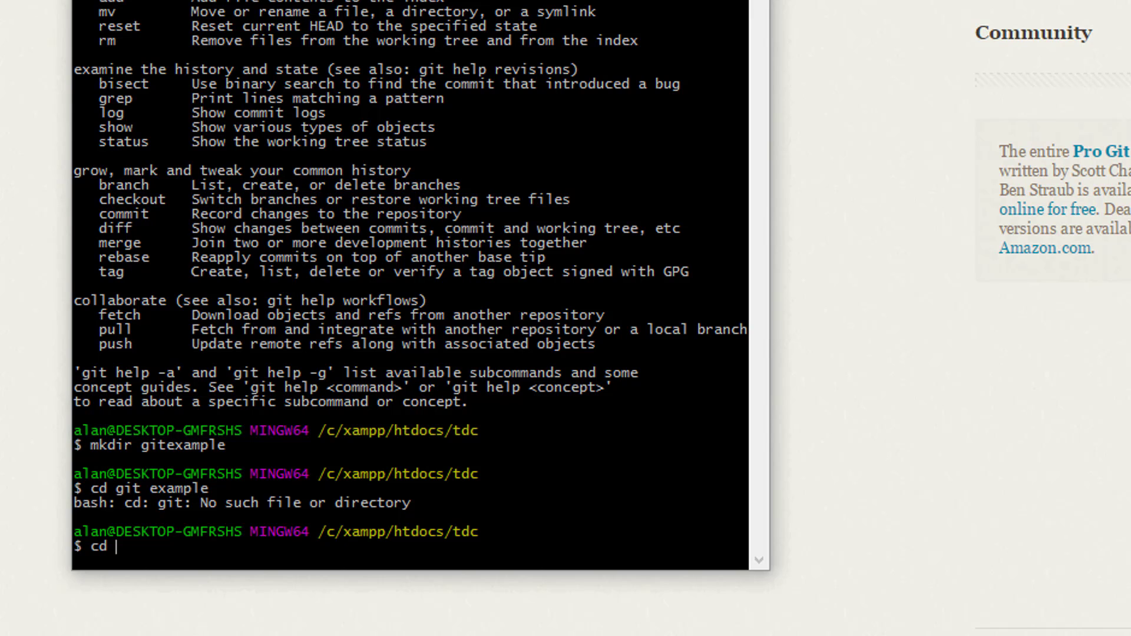
{"action": "type", "text": "gitexample"}
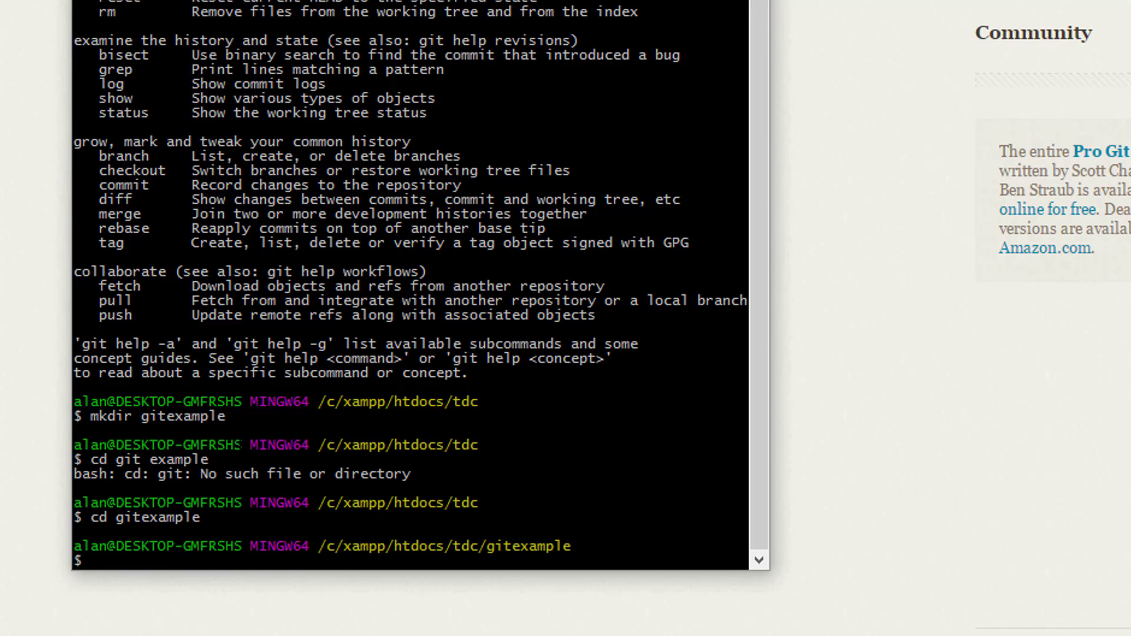
{"action": "type", "text": "ll"}
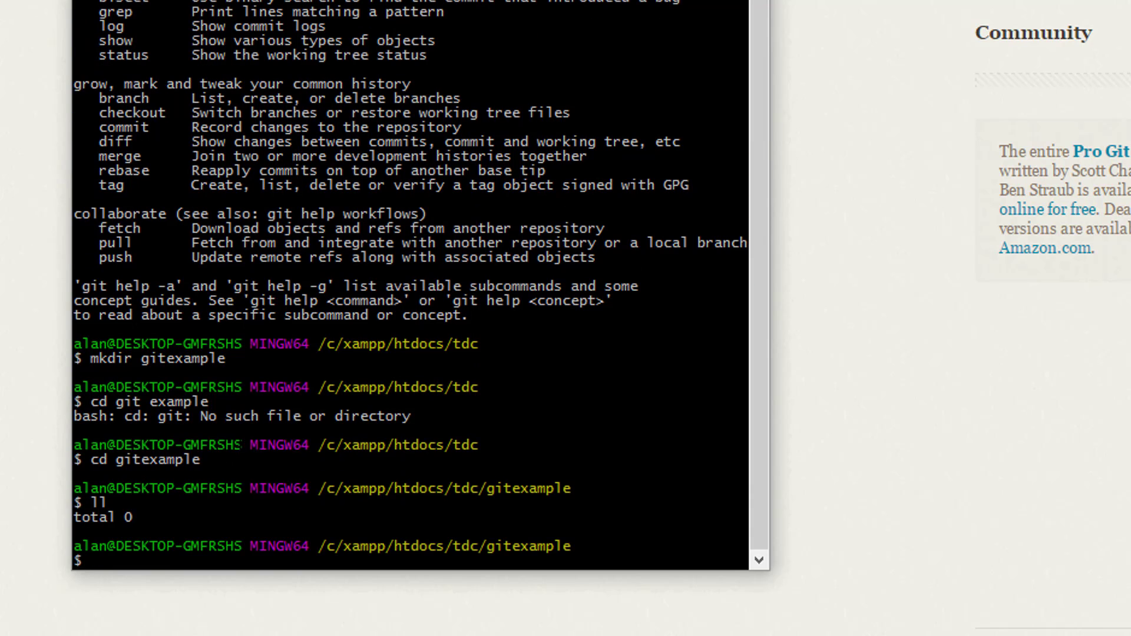
{"action": "mouse_move", "coordinate": [1086, 573]}
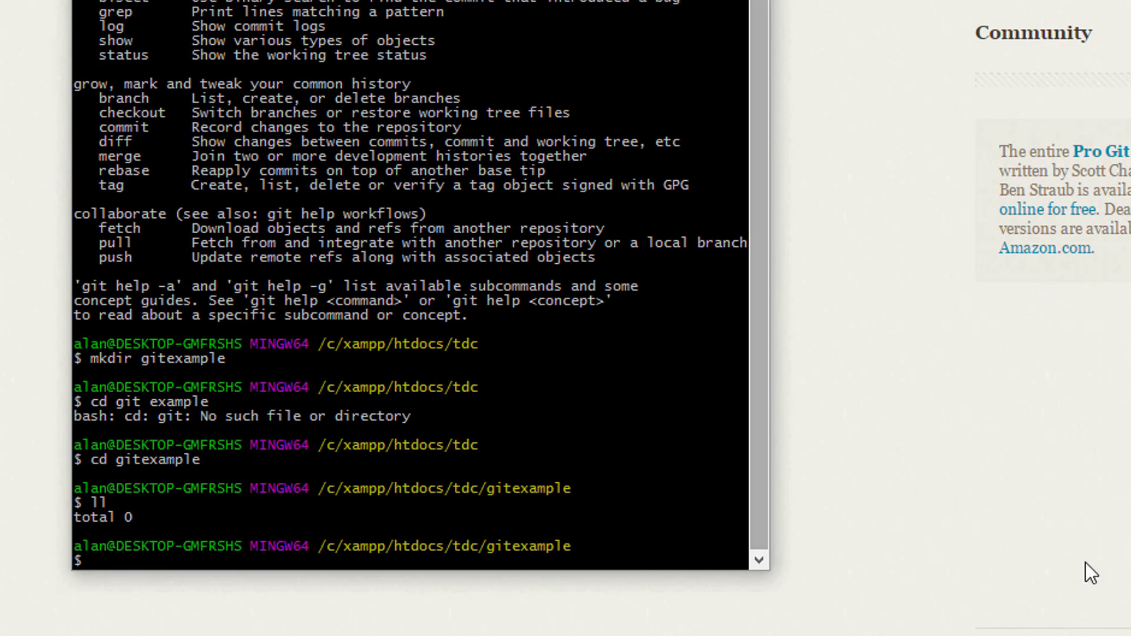
{"action": "left_click", "coordinate": [95, 561]}
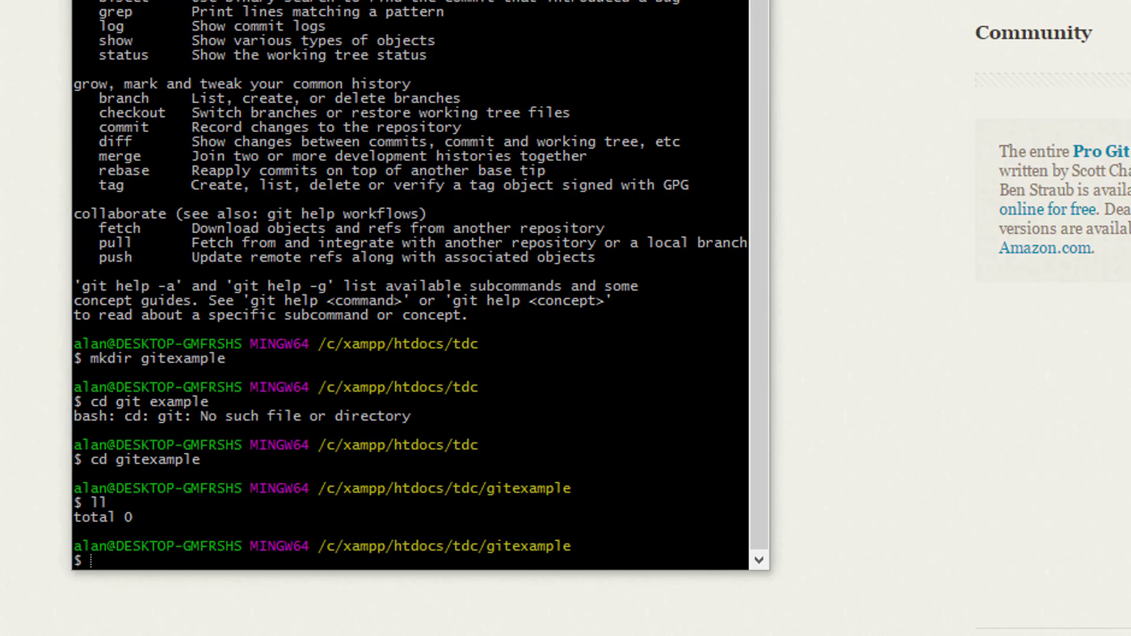
Run git init, then ll and ll -a to reveal the hidden .git folder on master.
{"action": "type", "text": "git"}
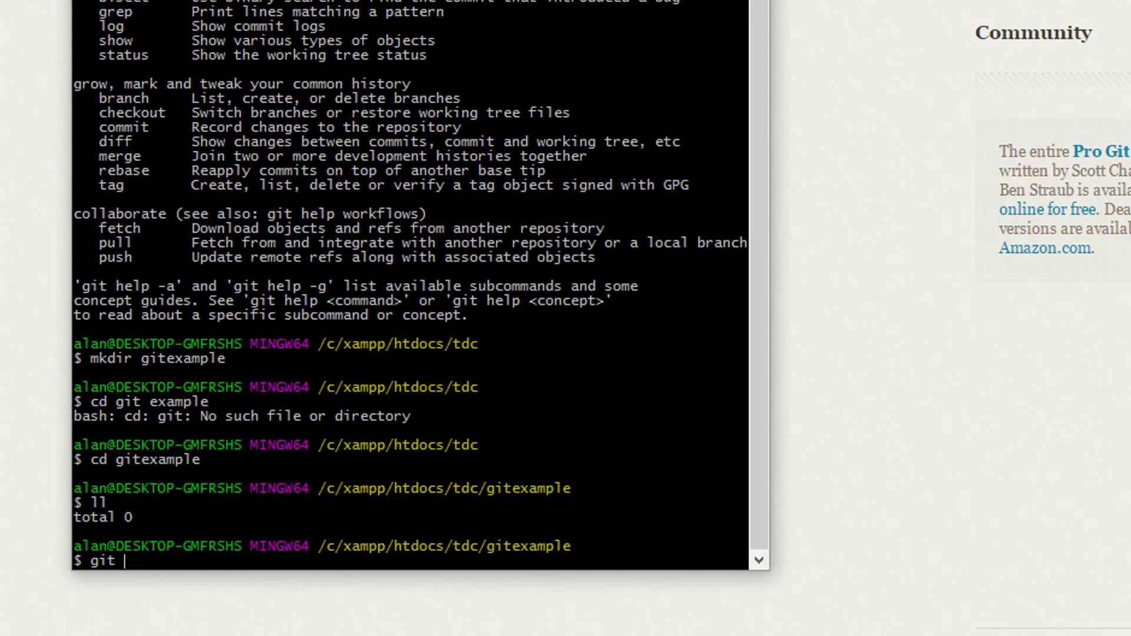
{"action": "type", "text": "init"}
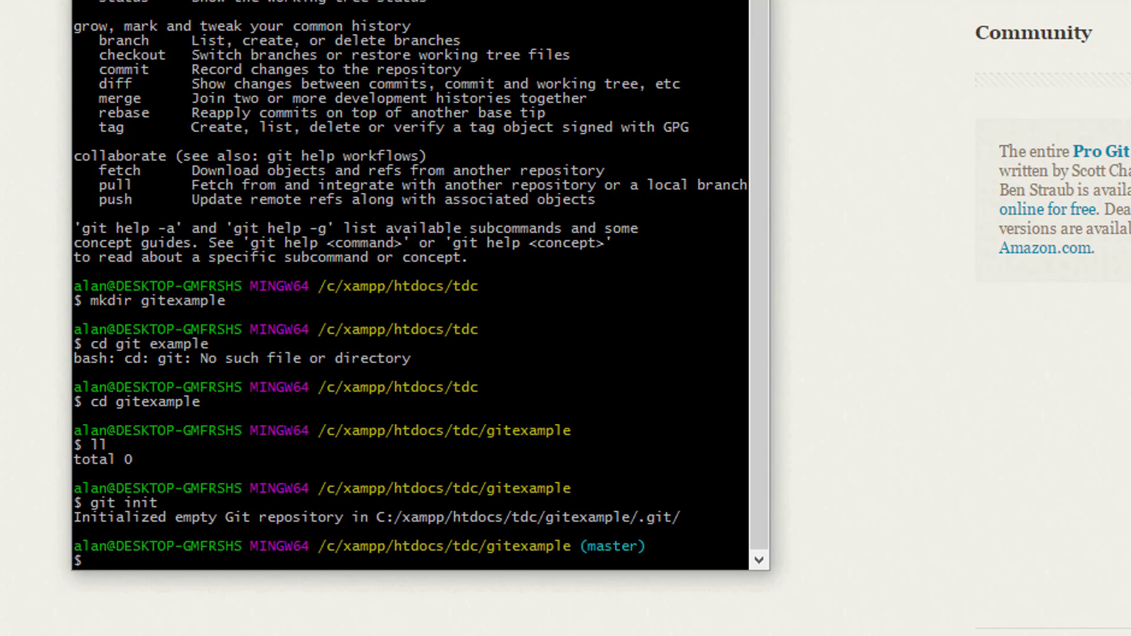
{"action": "type", "text": "ll"}
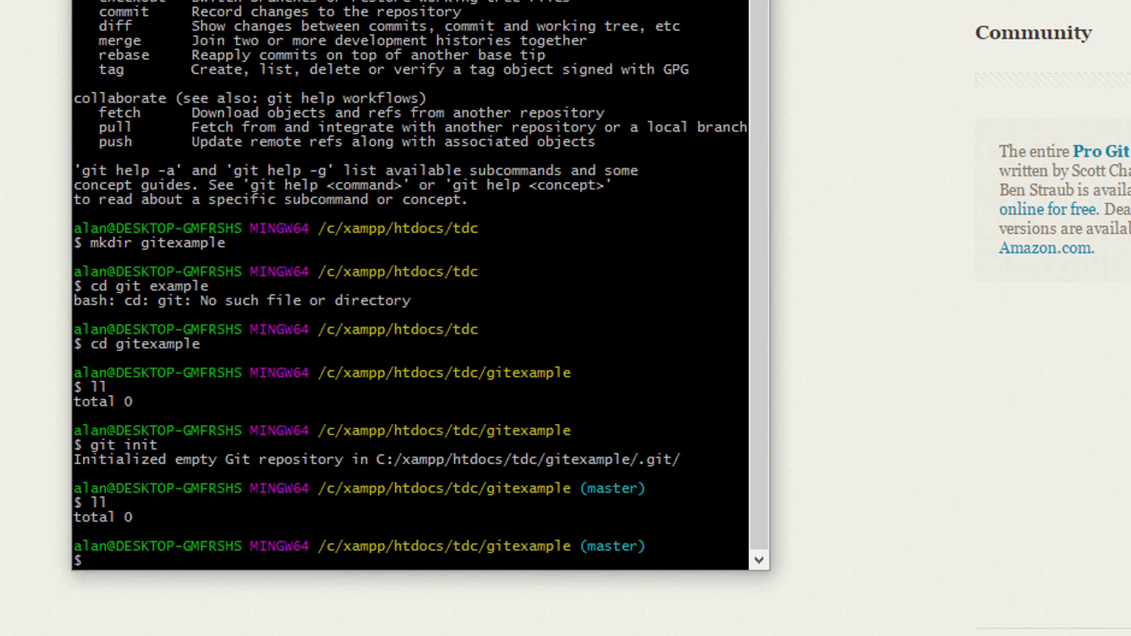
{"action": "type", "text": "ll"}
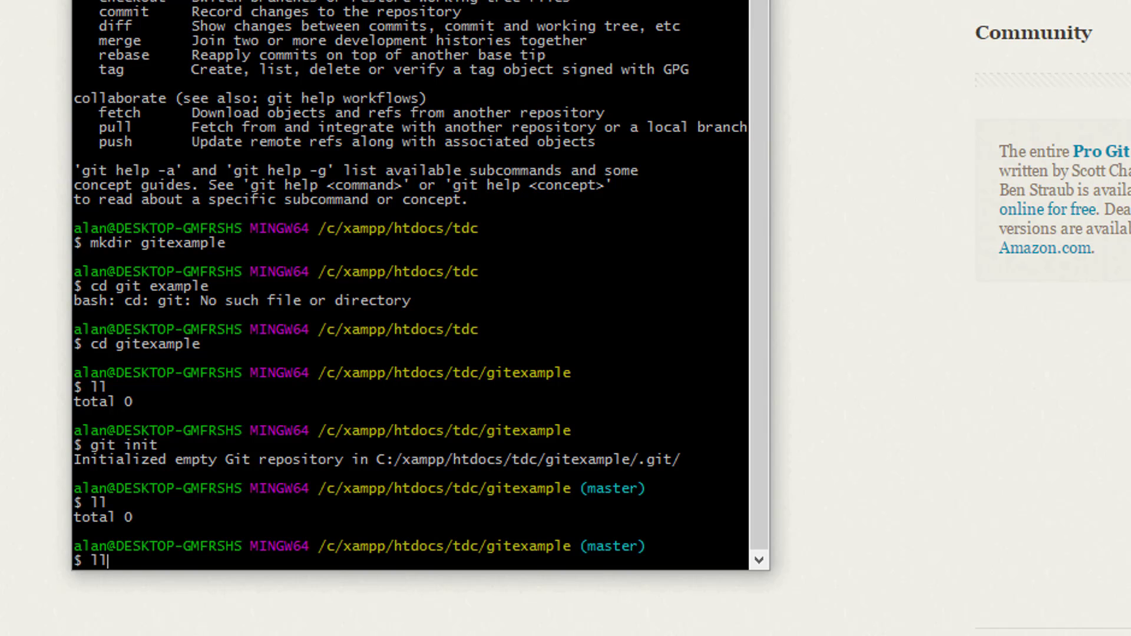
{"action": "type", "text": "-a"}
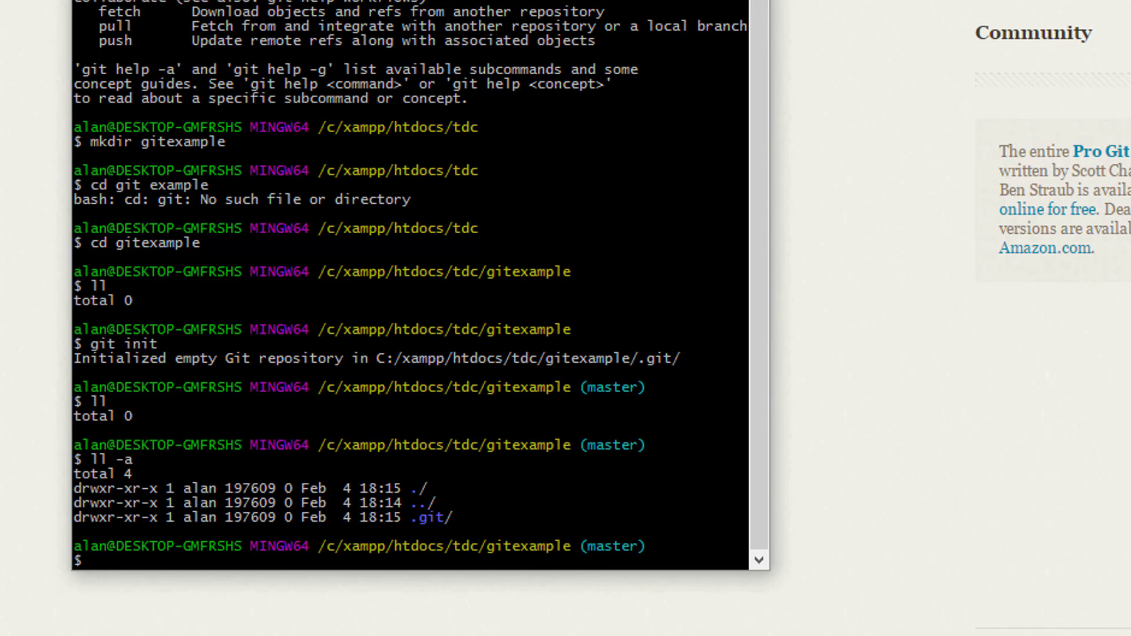
Enter .git, list its contents with ll -a (config, HEAD, hooks, objects, refs), then cd back up.
{"action": "type", "text": "cd .git"}
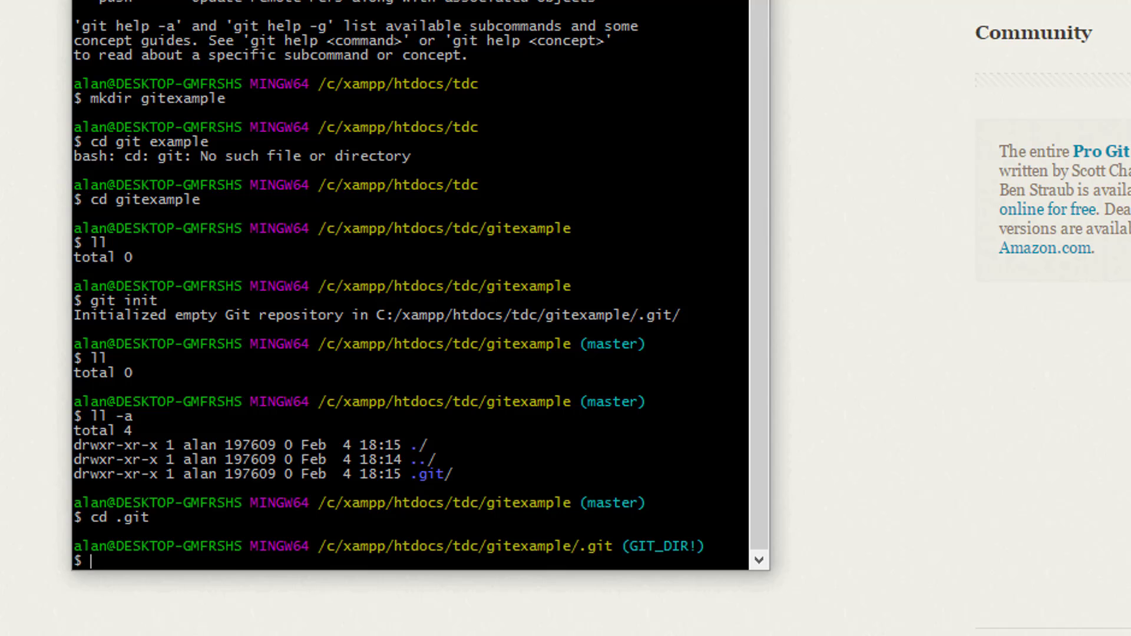
{"action": "type", "text": "ll"}
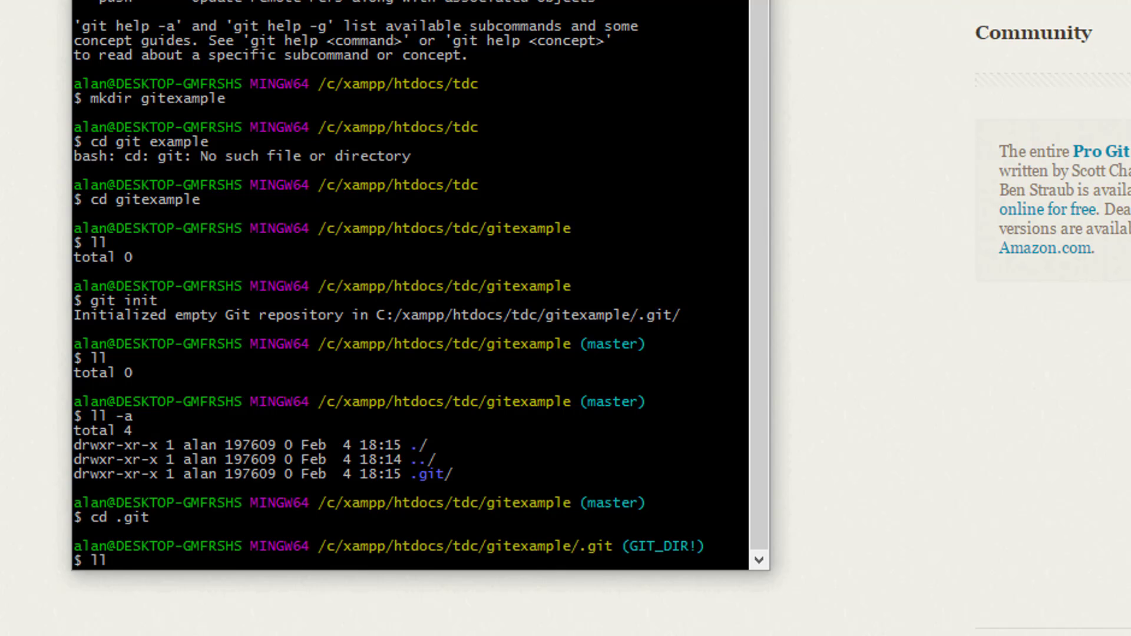
{"action": "type", "text": "-a"}
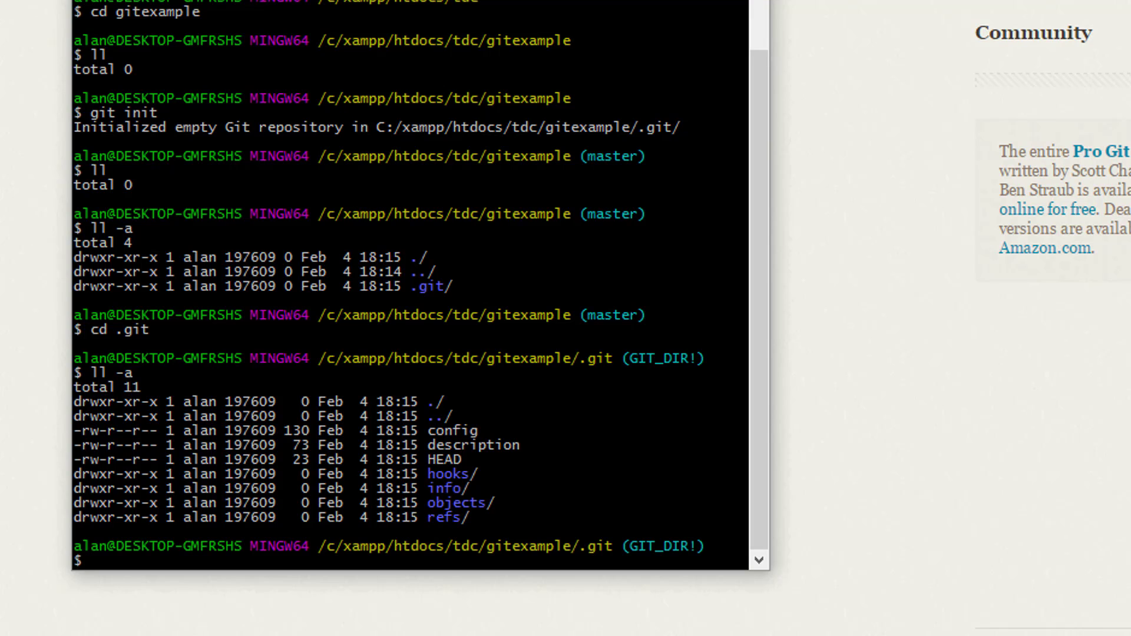
{"action": "type", "text": "c"}
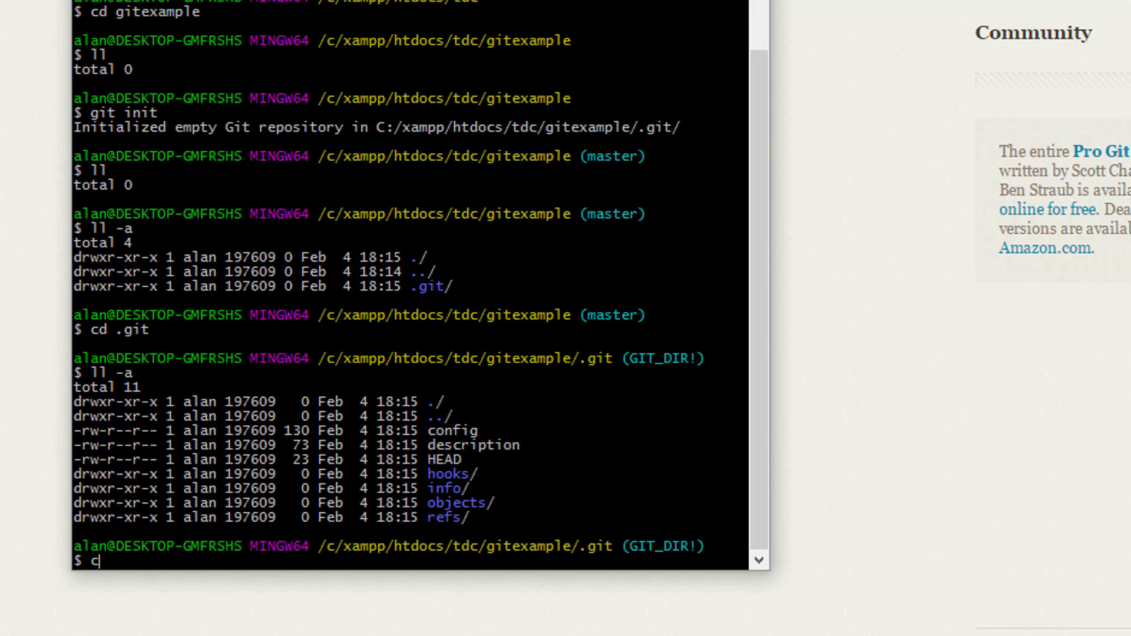
{"action": "type", "text": "d .."}
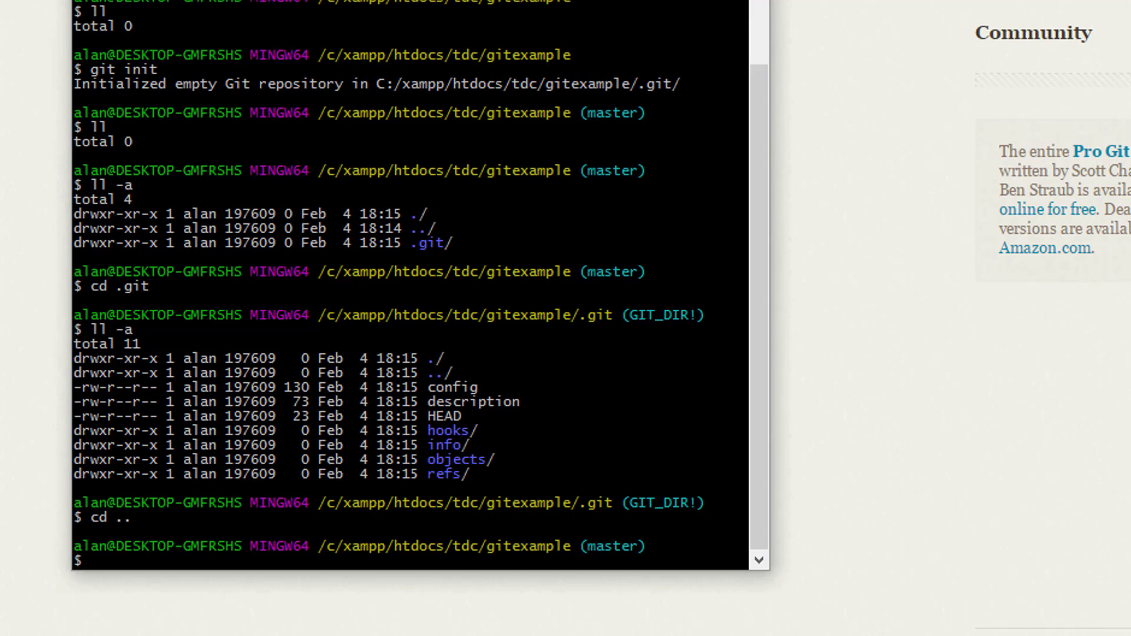
Enter git status at the gitexample prompt.
{"action": "type", "text": "git status"}
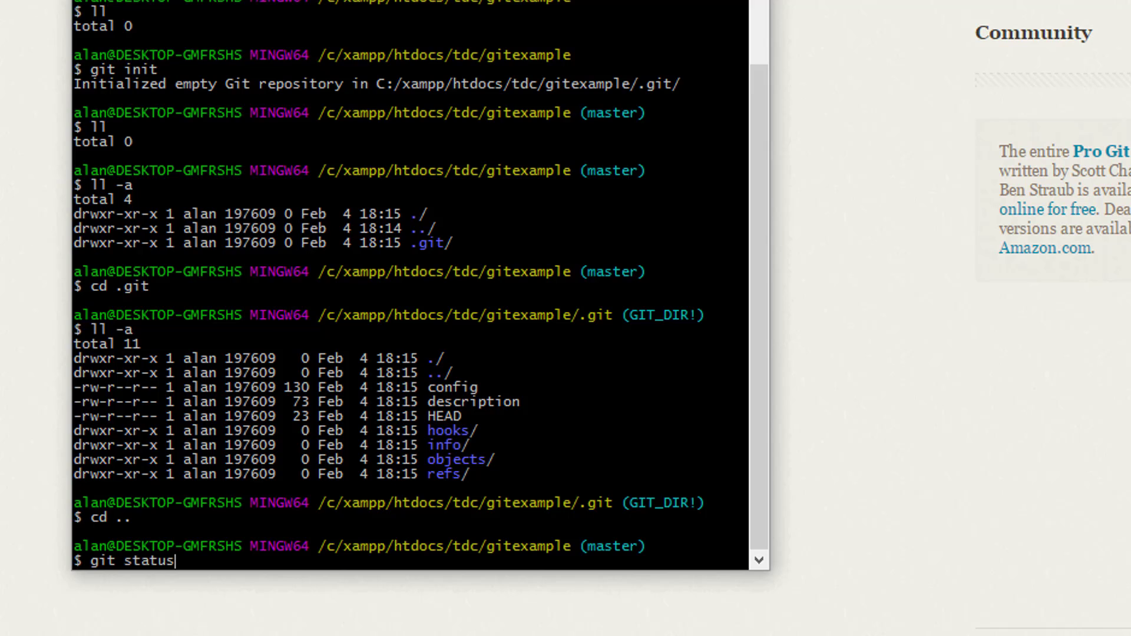